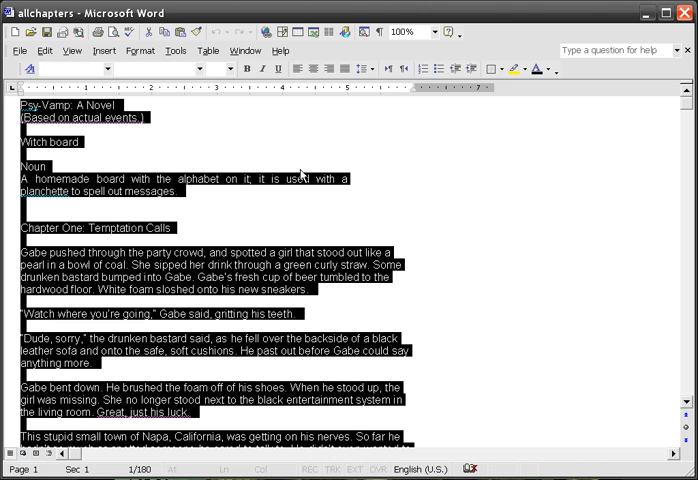
{"action": "mouse_move", "coordinate": [176, 306]}
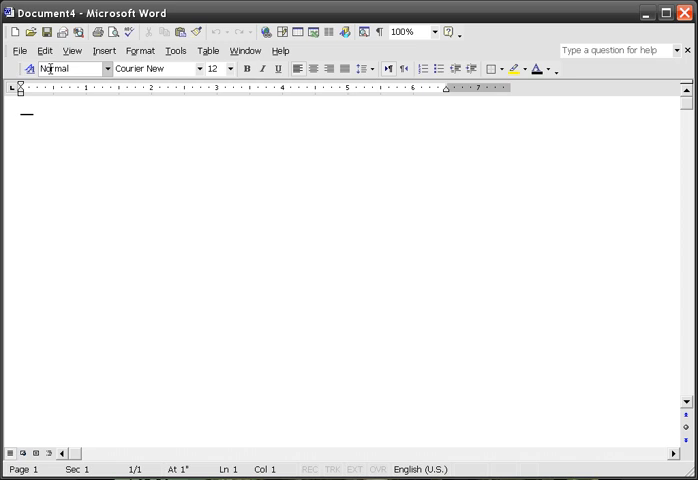
- Copy the chapters text from alichapters and switch to the new blank Document4
{"action": "type", "text": "Witch board"}
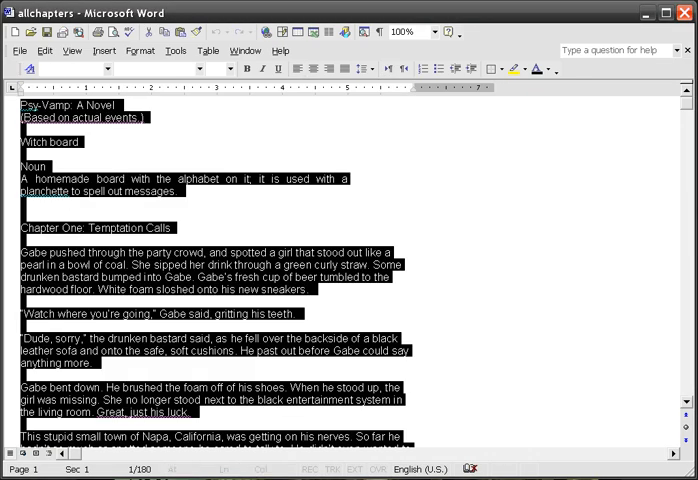
{"action": "left_click", "coordinate": [44, 50]}
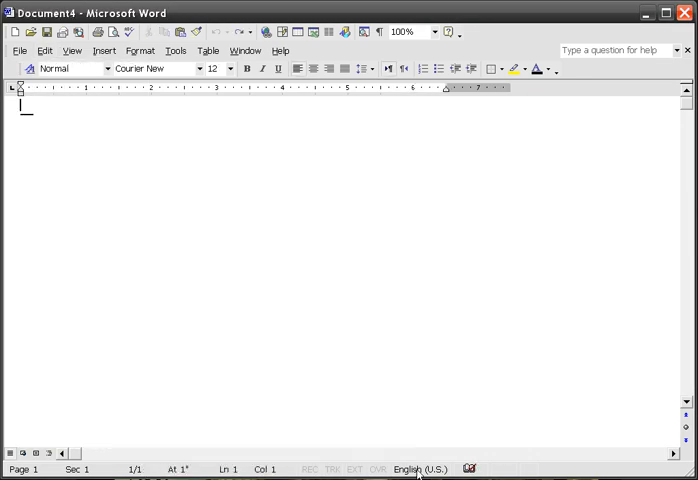
- Paste the novel text and show the Styles and Formatting task pane beside it
{"action": "left_click", "coordinate": [144, 50]}
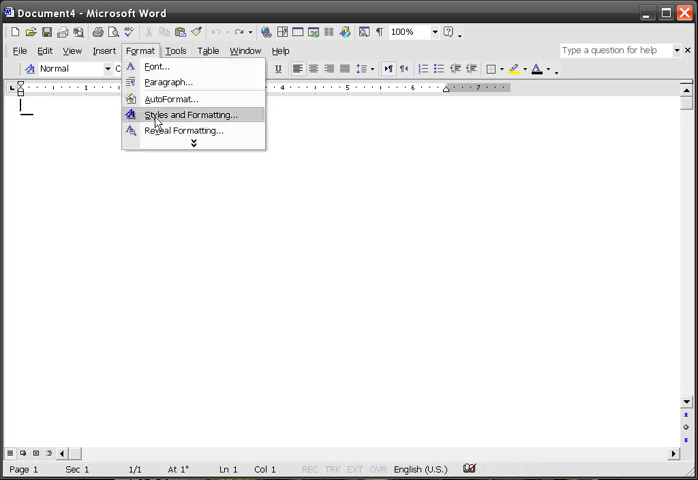
{"action": "left_click", "coordinate": [196, 114]}
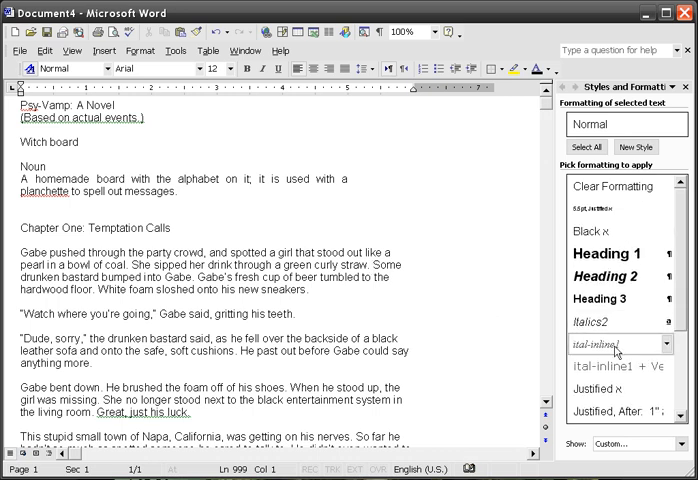
{"action": "mouse_move", "coordinate": [620, 344]}
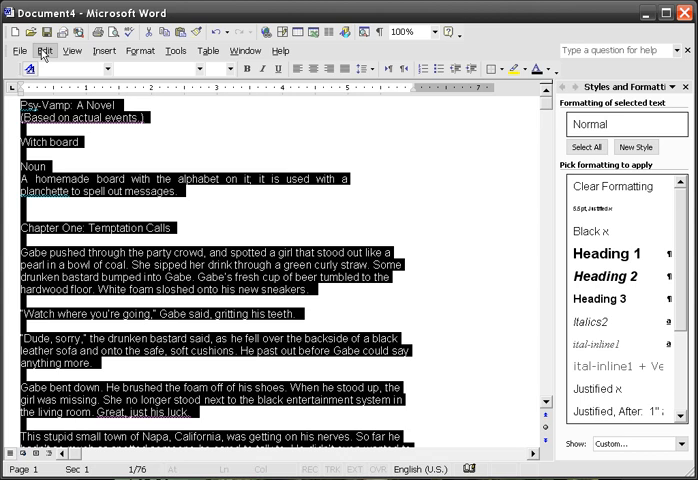
- Bring up Find and Replace via the Edit menu and settle on the Replace options
{"action": "left_click", "coordinate": [42, 52]}
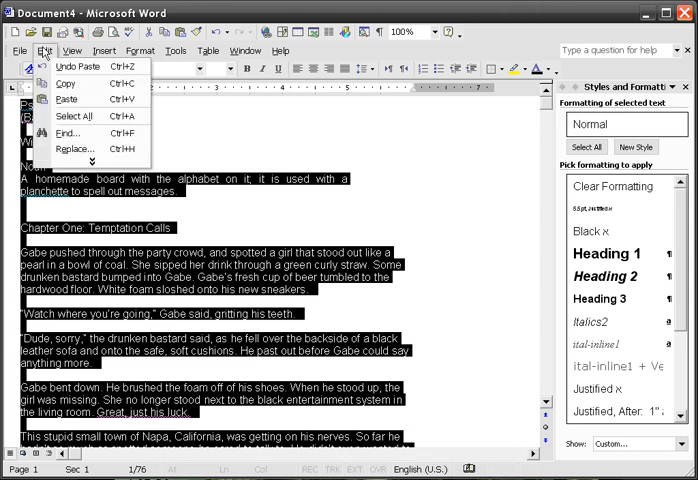
{"action": "left_click", "coordinate": [72, 148]}
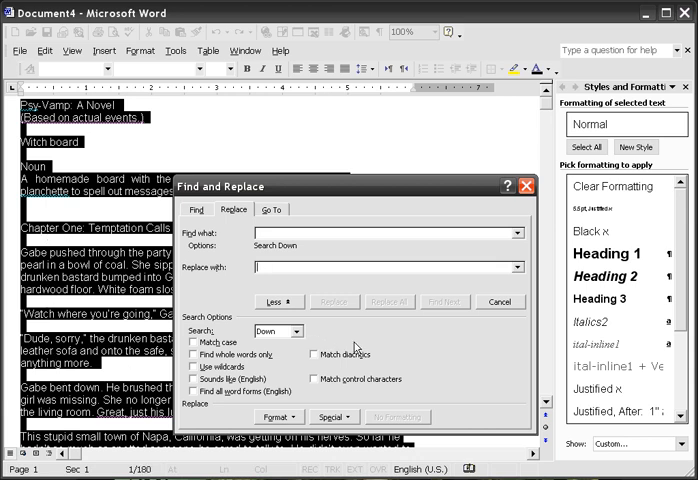
{"action": "mouse_move", "coordinate": [344, 308]}
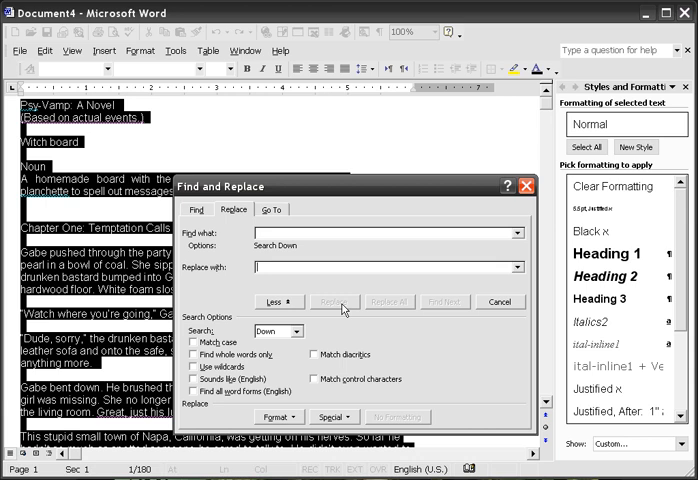
{"action": "left_click", "coordinate": [272, 208]}
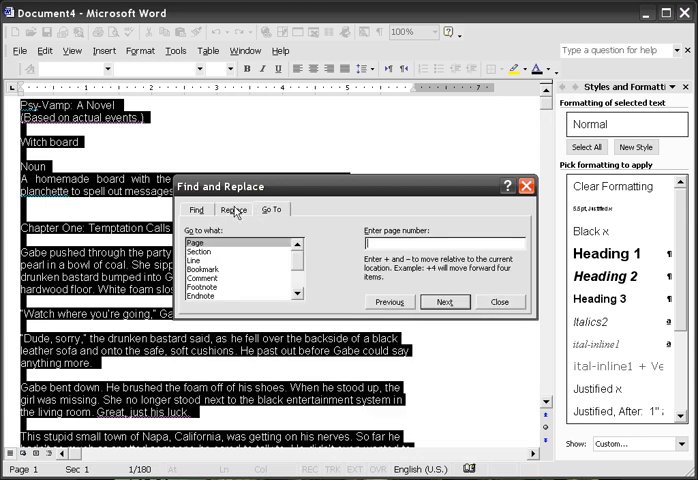
{"action": "left_click", "coordinate": [232, 208]}
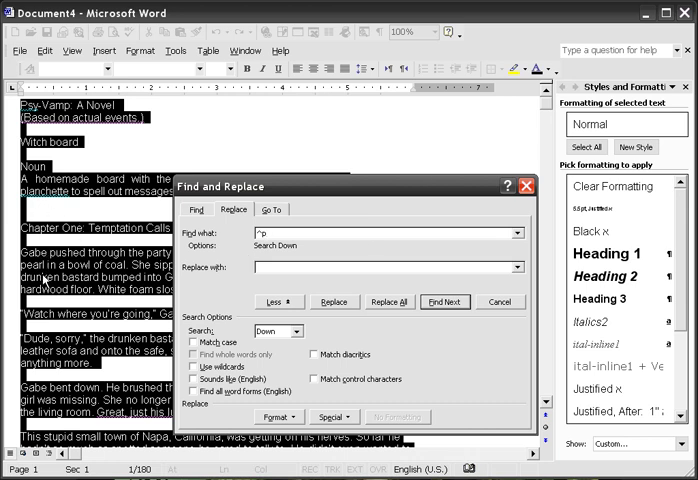
- Replace every ^p^p double paragraph break with a single ^p throughout the manuscript
{"action": "left_click", "coordinate": [332, 416]}
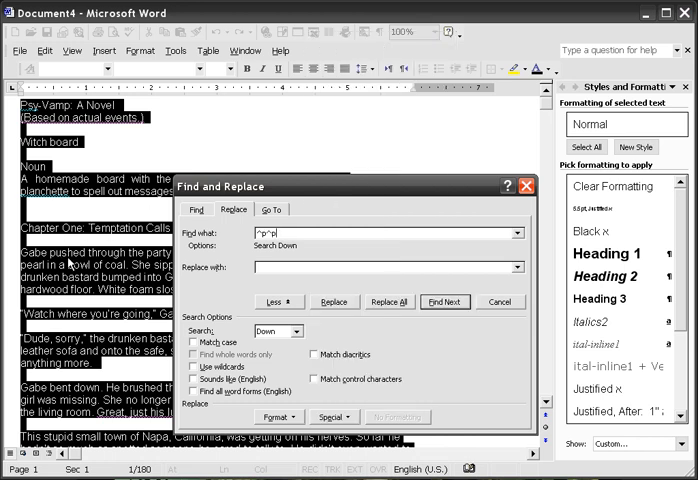
{"action": "mouse_move", "coordinate": [336, 416]}
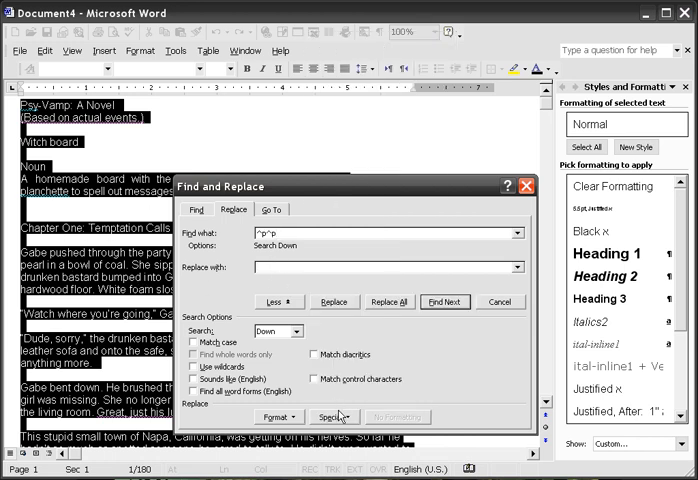
{"action": "type", "text": "^p"}
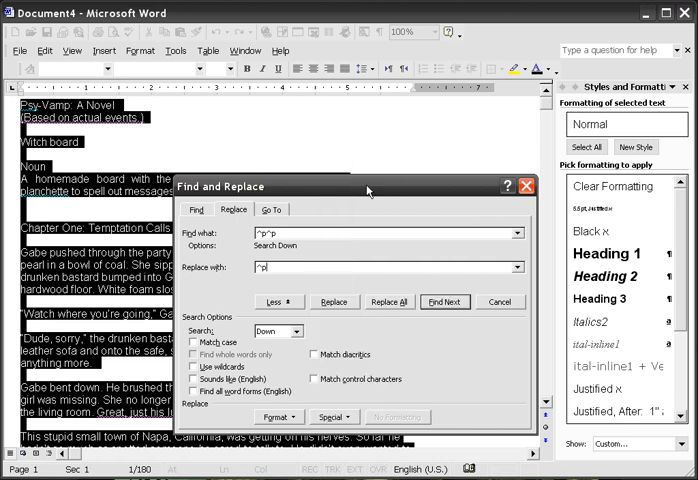
{"action": "mouse_move", "coordinate": [388, 302]}
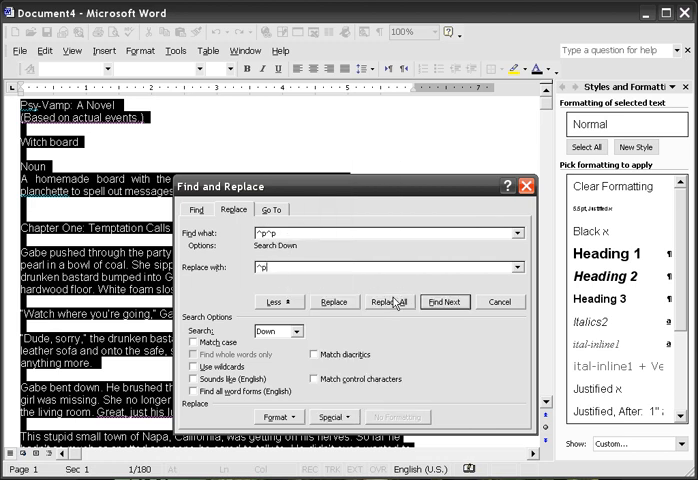
{"action": "left_click", "coordinate": [390, 300]}
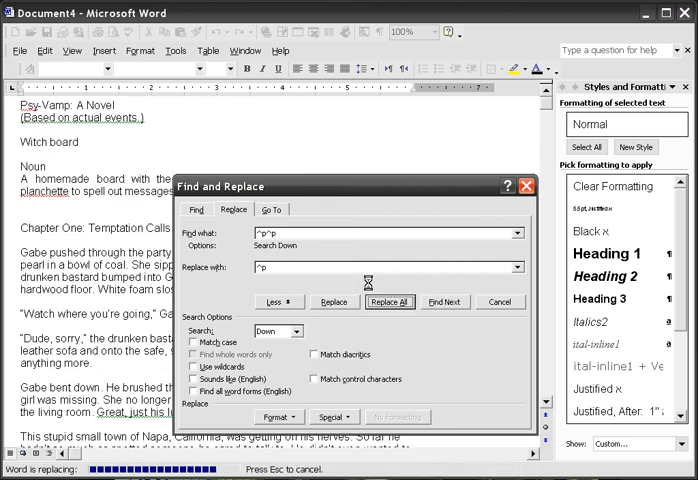
{"action": "left_click", "coordinate": [390, 300]}
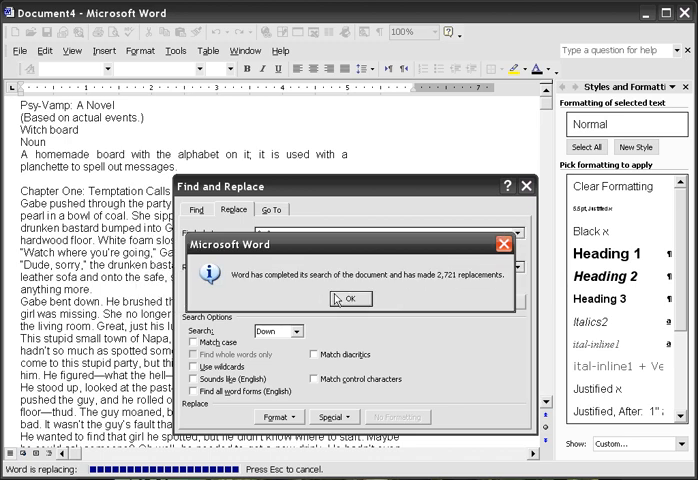
- Dismiss the count message and apply the Novel 2 style: Courier New, double-spaced, indented first lines
{"action": "left_click", "coordinate": [348, 298]}
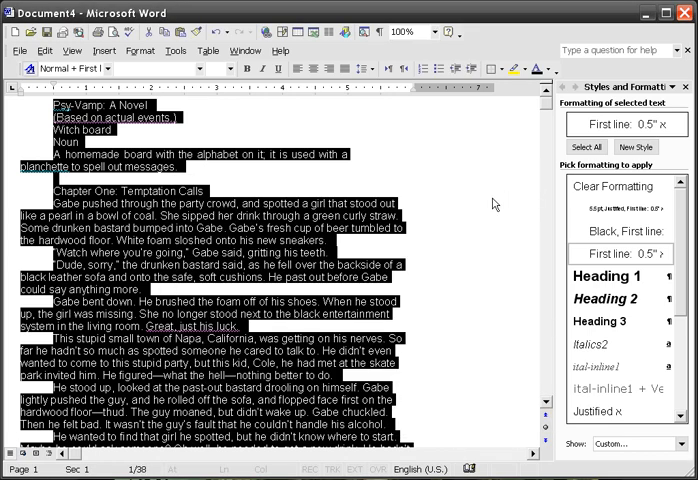
{"action": "scroll", "scroll_direction": "down", "scroll_amount": 3}
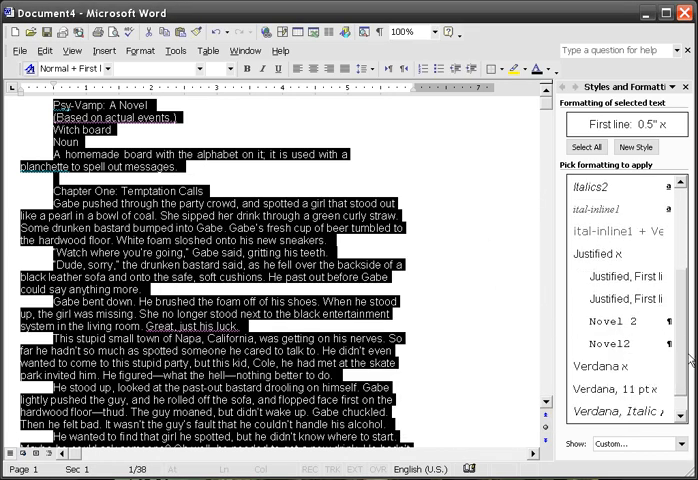
{"action": "left_click", "coordinate": [616, 320]}
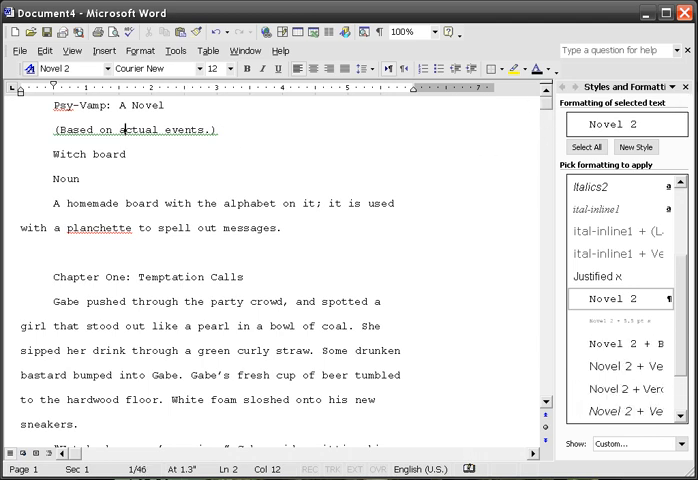
- Close the styles pane and toggle Widow/Orphan control in Paragraph Line and Page Breaks
{"action": "left_click", "coordinate": [688, 90]}
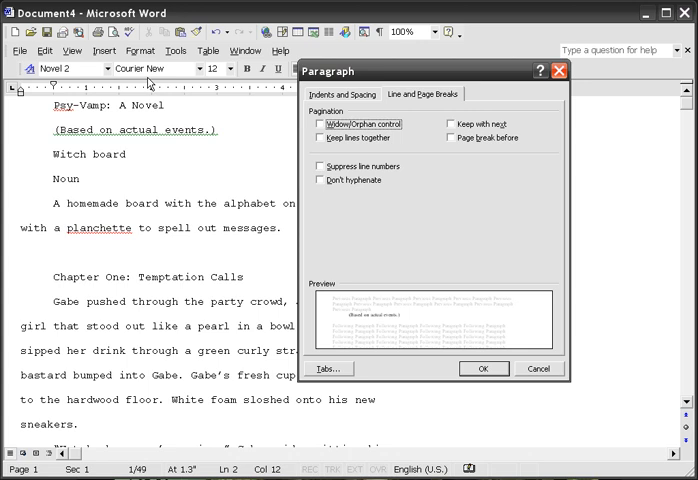
{"action": "left_click", "coordinate": [320, 124]}
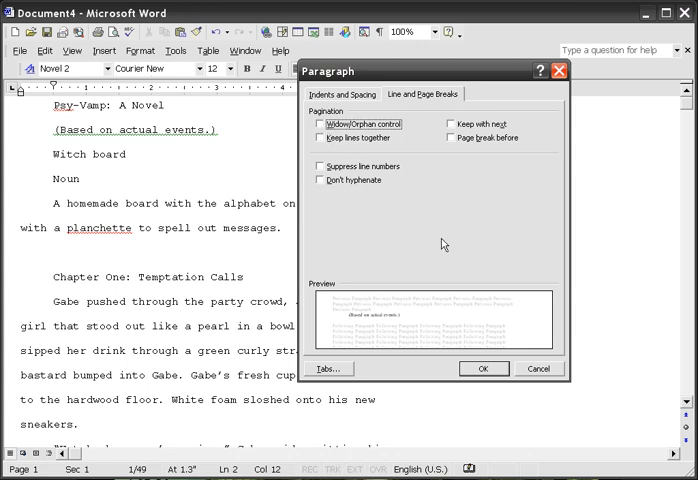
{"action": "left_click", "coordinate": [338, 92]}
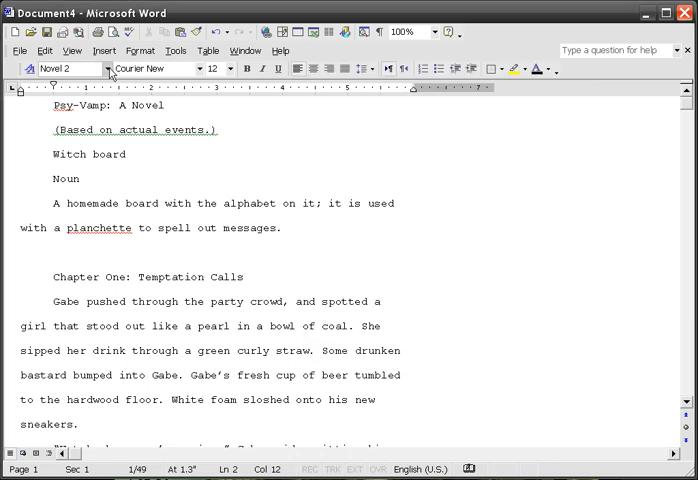
- Review the AutoFormat option settings and confirm them unchanged
{"action": "left_click", "coordinate": [140, 48]}
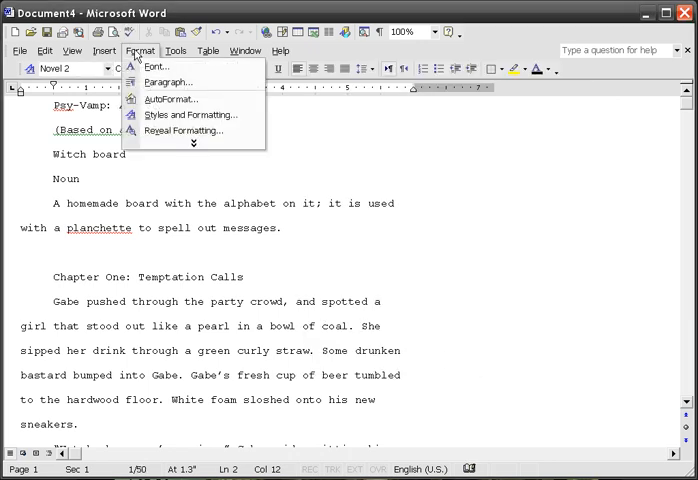
{"action": "left_click", "coordinate": [168, 100]}
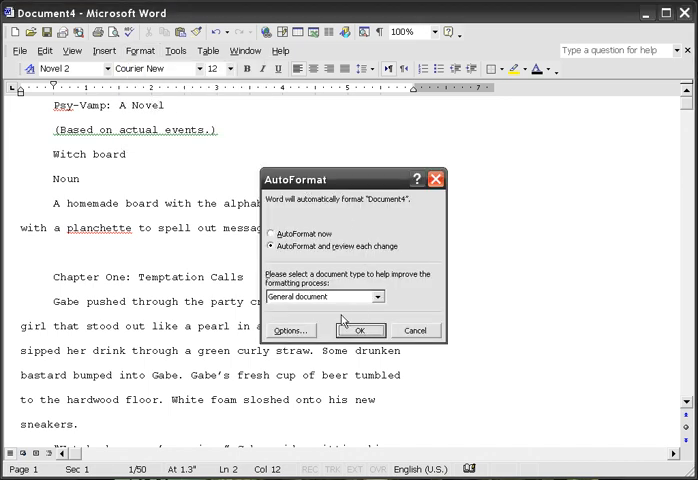
{"action": "left_click", "coordinate": [290, 330]}
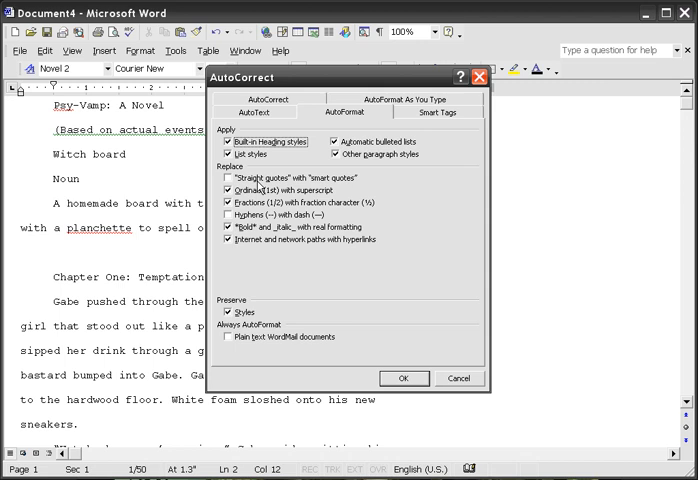
{"action": "mouse_move", "coordinate": [312, 202]}
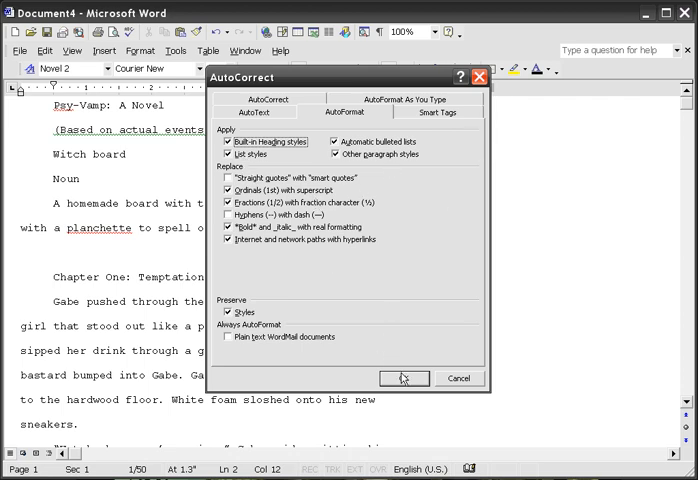
{"action": "left_click", "coordinate": [406, 378]}
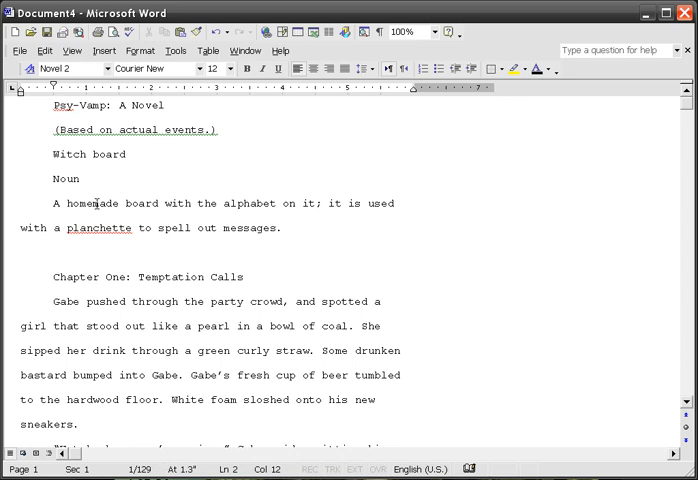
- Replace every curly quotation mark with a straight quote across the manuscript
{"action": "scroll", "scroll_direction": "down", "scroll_amount": 3}
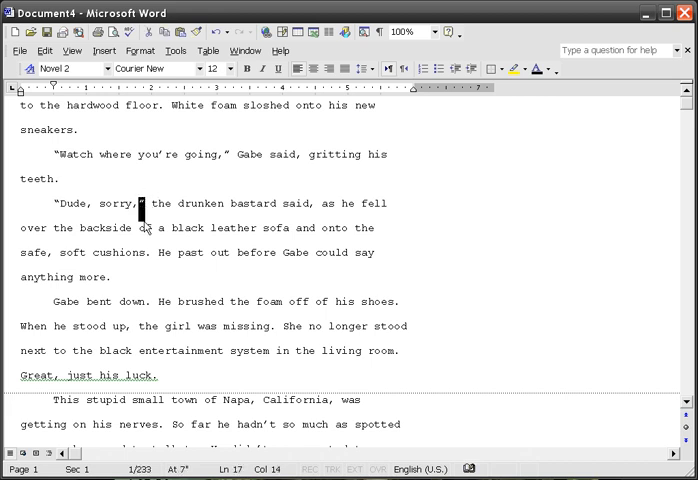
{"action": "left_click", "coordinate": [420, 32]}
{"action": "type", "text": "150"}
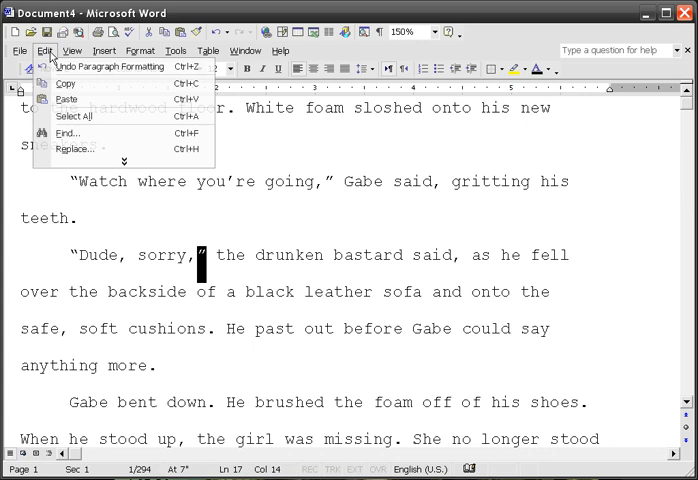
{"action": "left_click", "coordinate": [72, 148]}
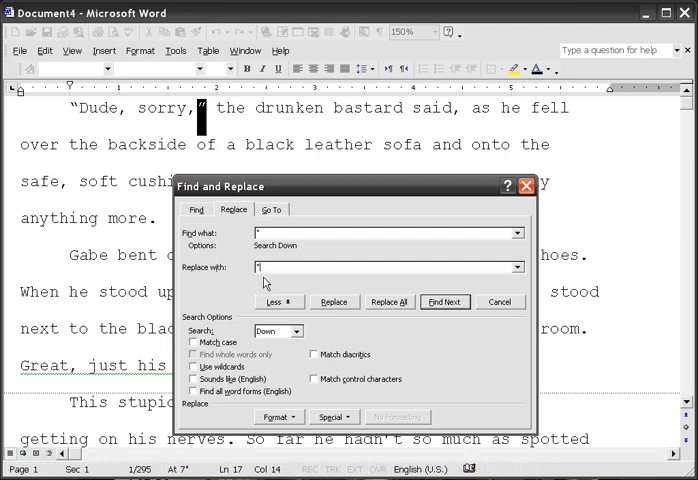
{"action": "mouse_move", "coordinate": [296, 280]}
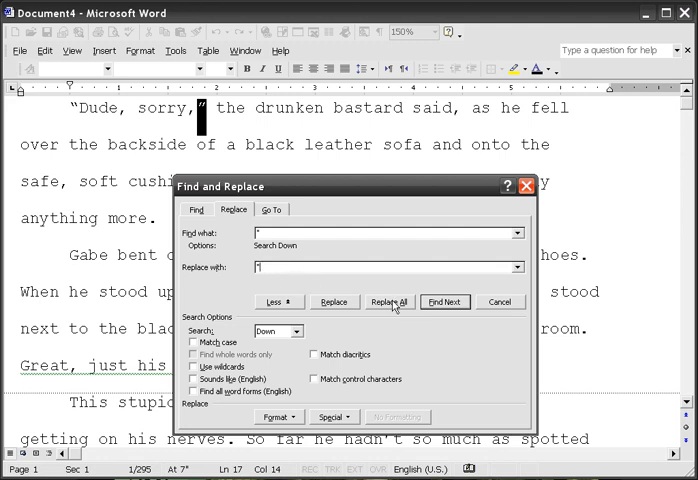
{"action": "left_click", "coordinate": [388, 300]}
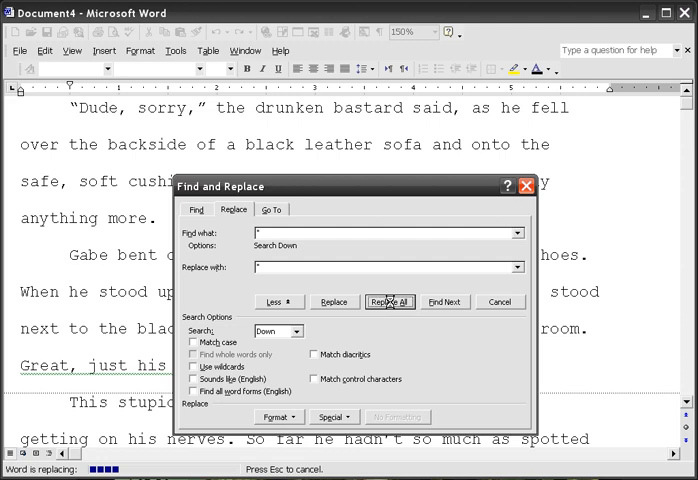
{"action": "left_click", "coordinate": [388, 300]}
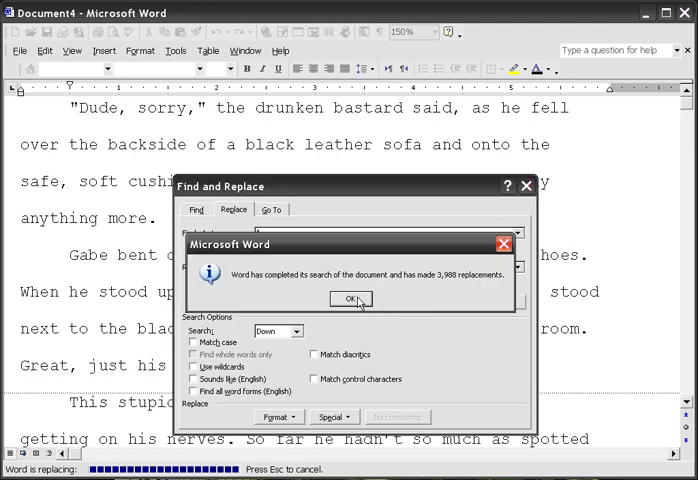
{"action": "left_click", "coordinate": [352, 298]}
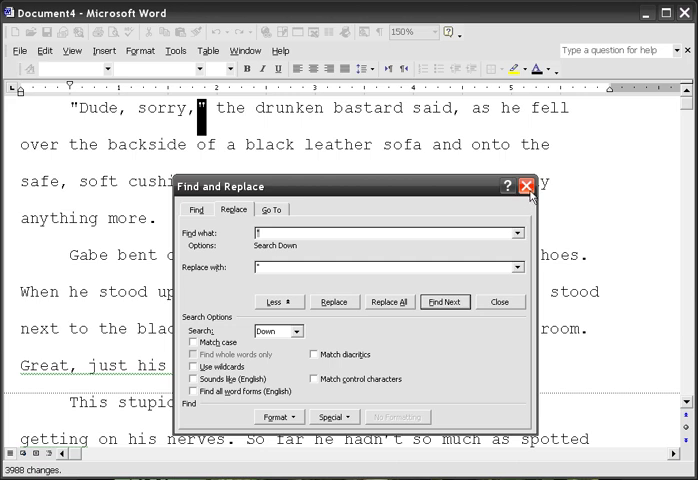
{"action": "mouse_move", "coordinate": [336, 226]}
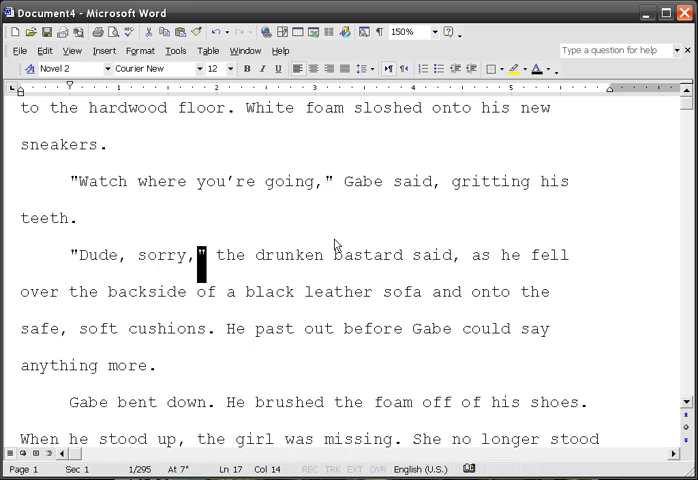
- Replace every em dash (chosen from Special characters) with a double hyphen --
{"action": "scroll", "scroll_direction": "down", "scroll_amount": 3}
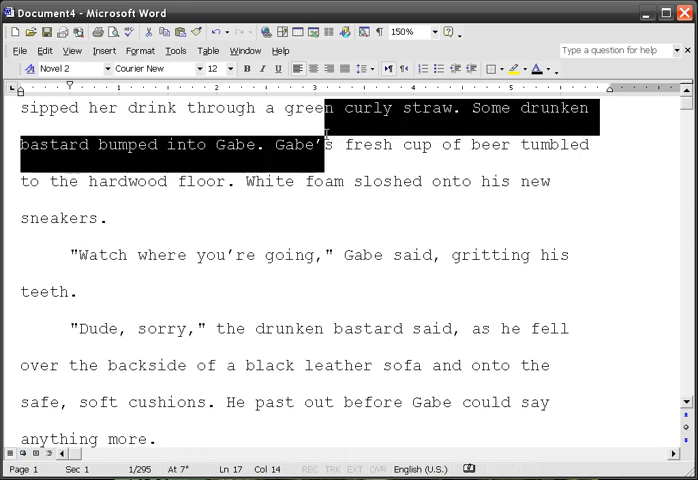
{"action": "left_click", "coordinate": [330, 144]}
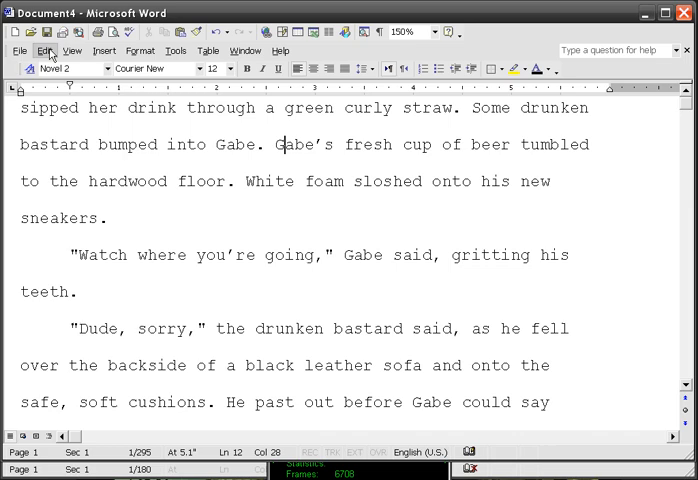
{"action": "left_click", "coordinate": [44, 52]}
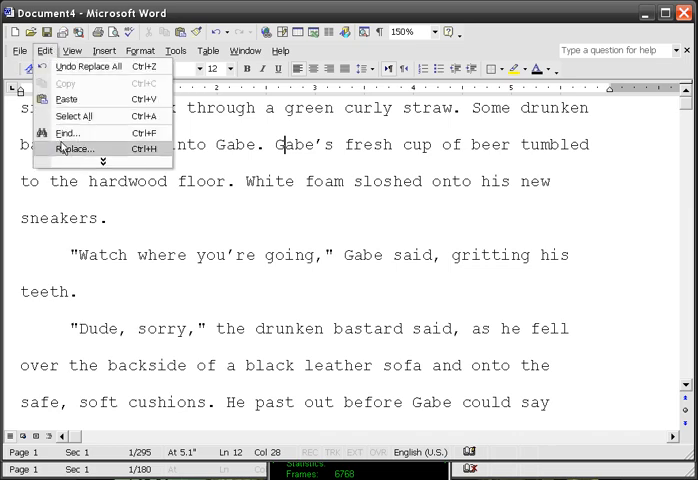
{"action": "left_click", "coordinate": [72, 148]}
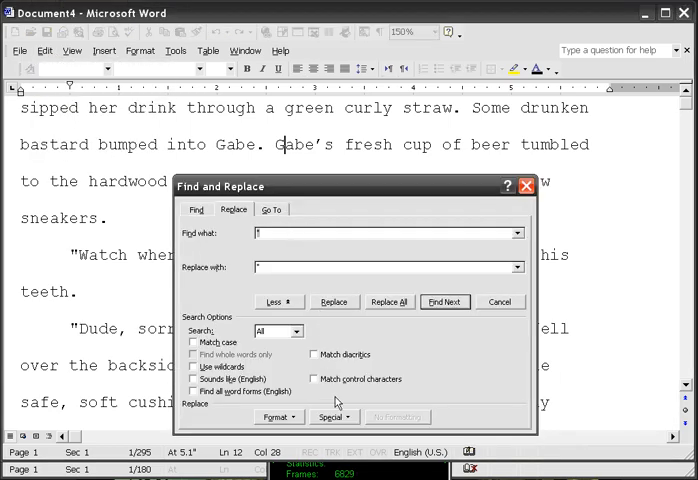
{"action": "left_click", "coordinate": [336, 416]}
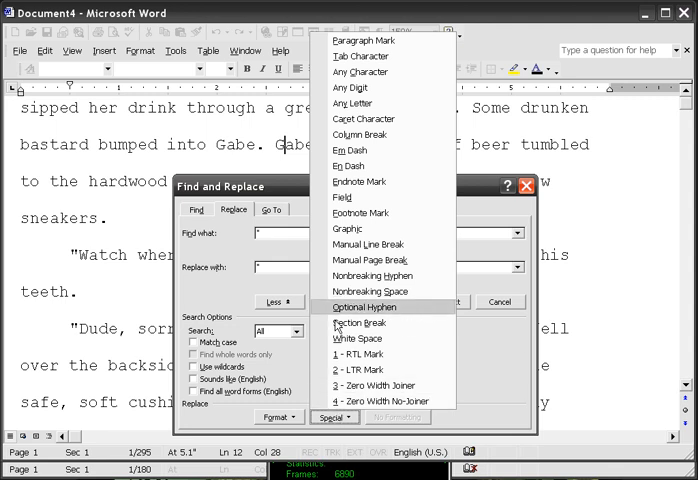
{"action": "mouse_move", "coordinate": [352, 150]}
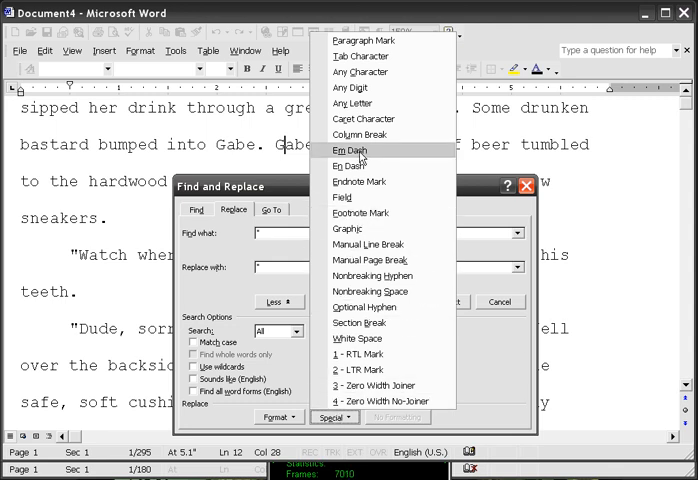
{"action": "left_click", "coordinate": [348, 150]}
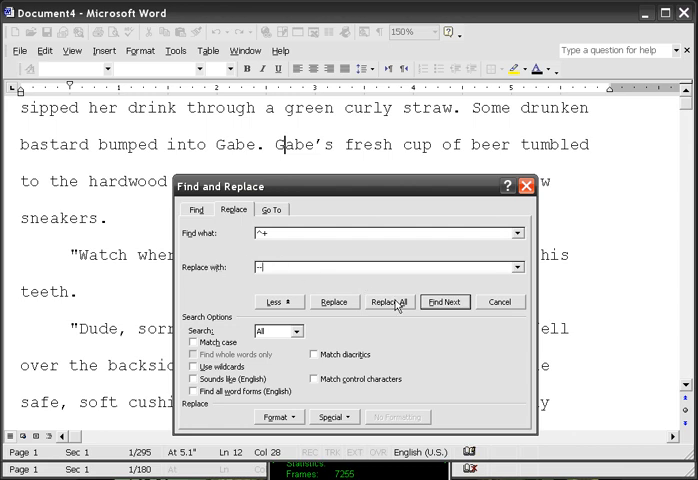
{"action": "left_click", "coordinate": [388, 300]}
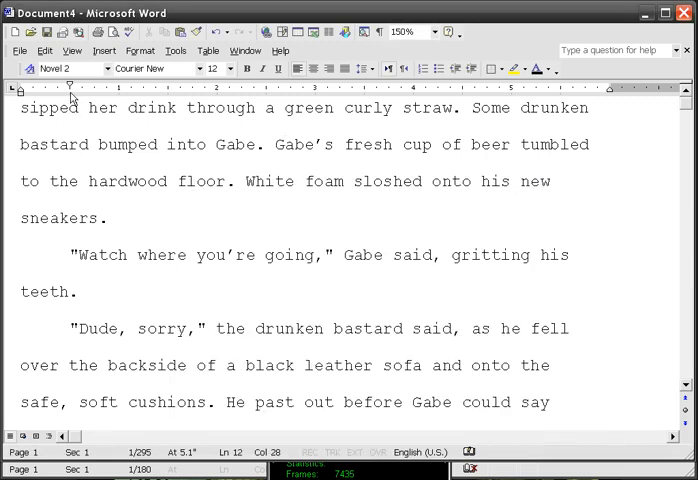
{"action": "left_click", "coordinate": [42, 50]}
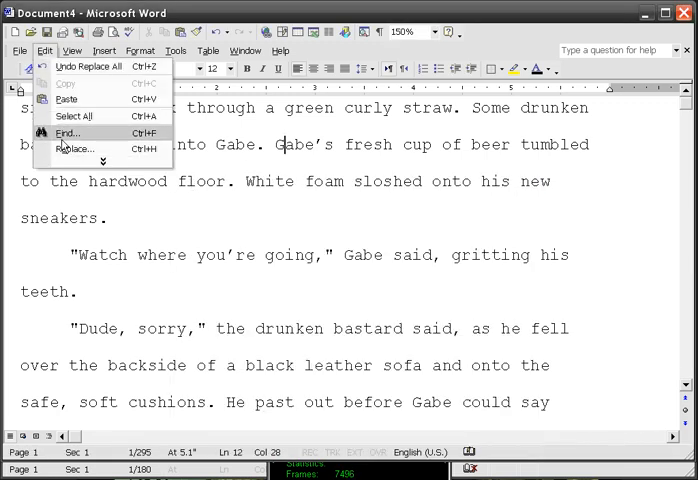
{"action": "left_click", "coordinate": [70, 132]}
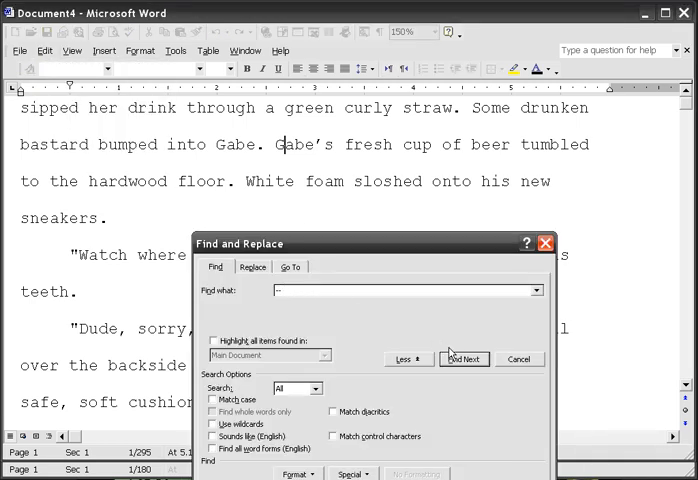
{"action": "left_click", "coordinate": [464, 360]}
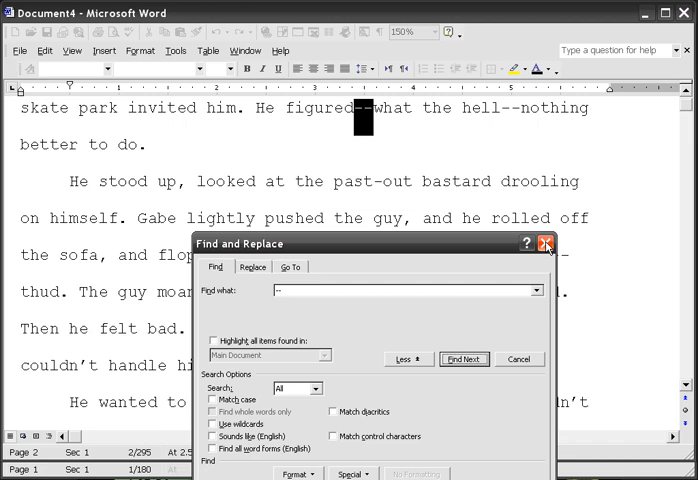
{"action": "left_click", "coordinate": [544, 244]}
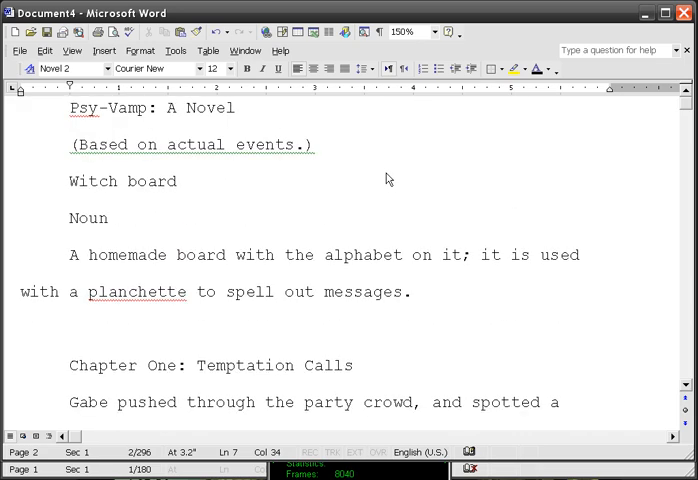
{"action": "scroll", "scroll_direction": "down", "scroll_amount": 3}
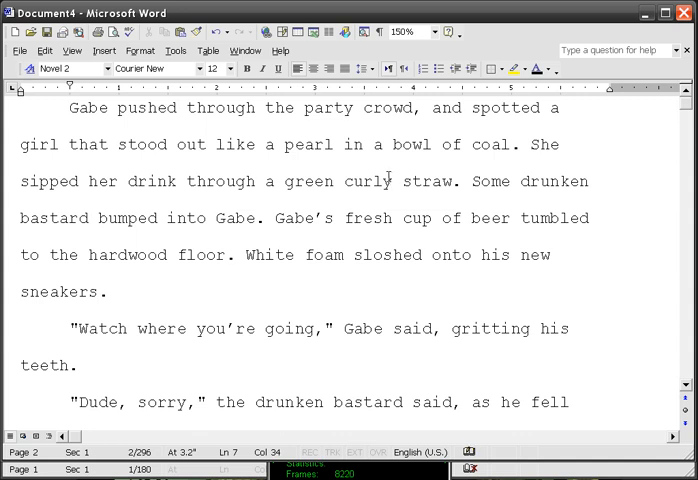
{"action": "scroll", "scroll_direction": "down", "scroll_amount": 3}
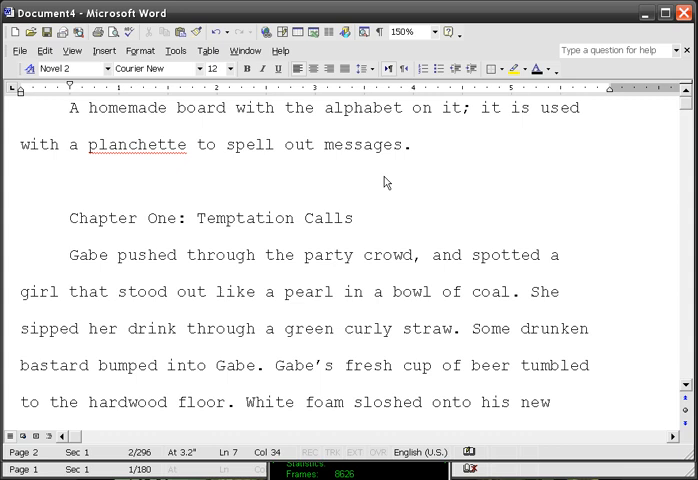
{"action": "scroll", "scroll_direction": "down", "scroll_amount": 3}
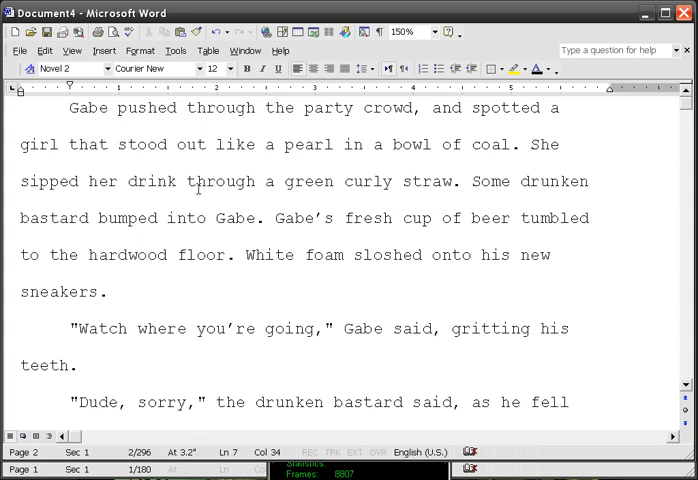
{"action": "scroll", "scroll_direction": "down", "scroll_amount": 3}
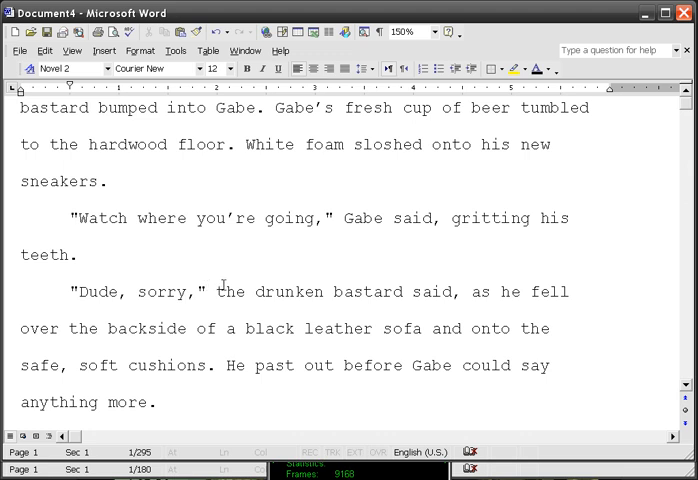
{"action": "mouse_move", "coordinate": [248, 254]}
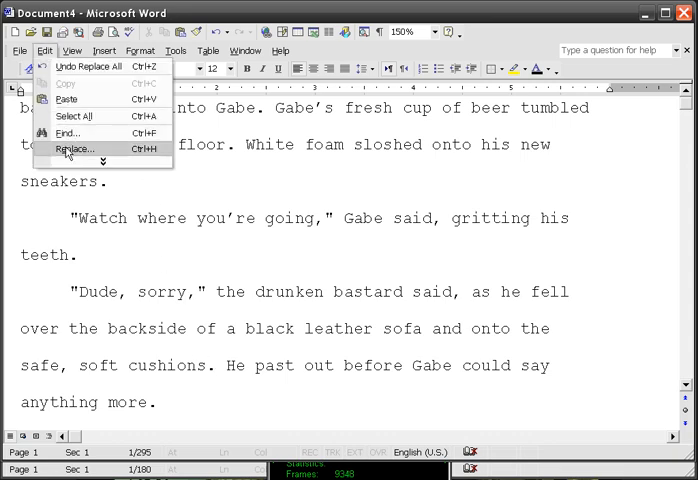
- Replace-all on the period to widen spacing to two spaces after sentences, then dismiss the count
{"action": "left_click", "coordinate": [72, 148]}
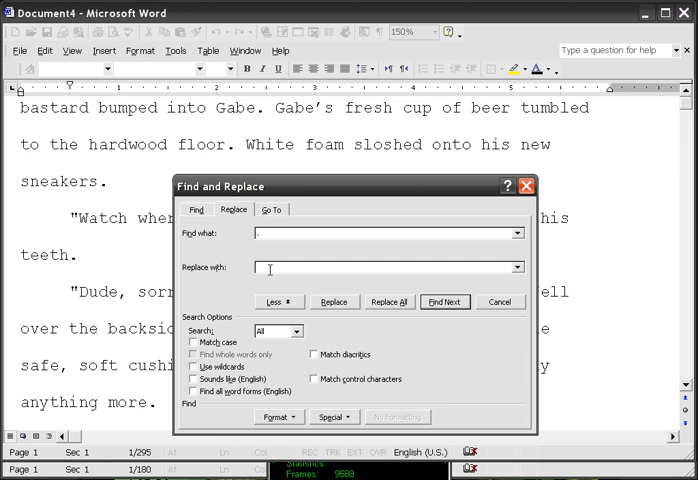
{"action": "type", "text": "."}
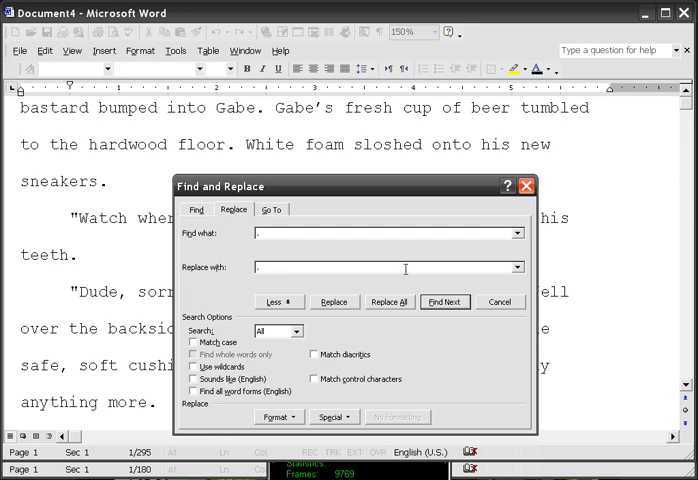
{"action": "left_click", "coordinate": [388, 300]}
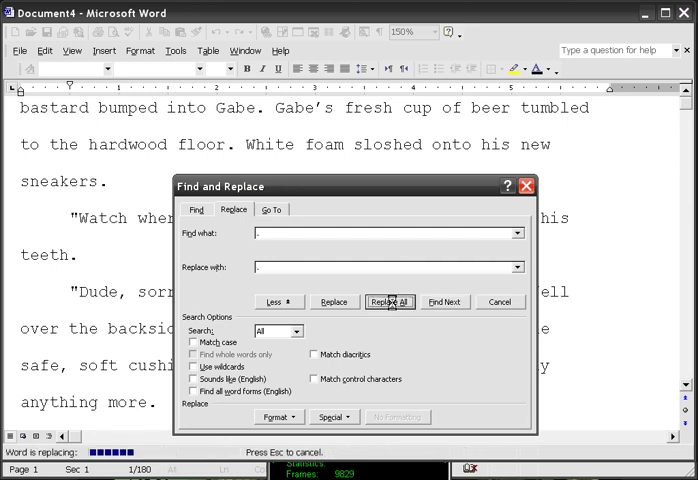
{"action": "left_click", "coordinate": [390, 300]}
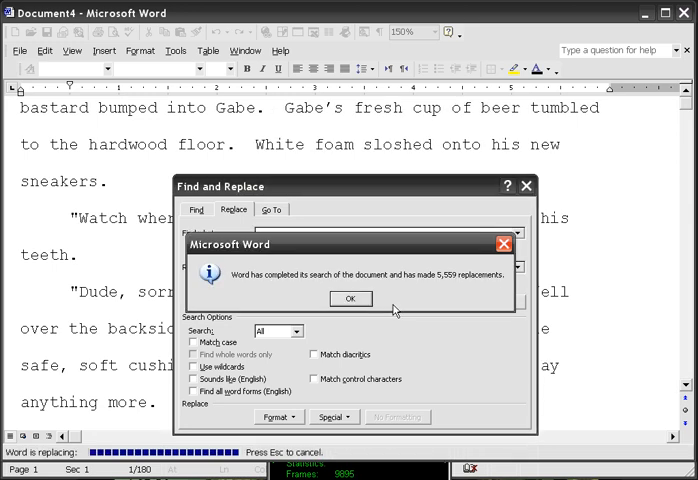
{"action": "left_click", "coordinate": [350, 298]}
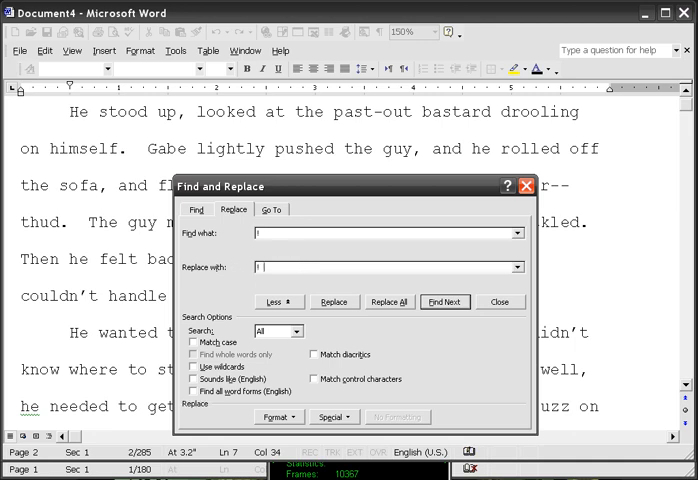
- Replace every apostrophe with a straight one, 7 replacements reported
{"action": "left_click", "coordinate": [388, 300]}
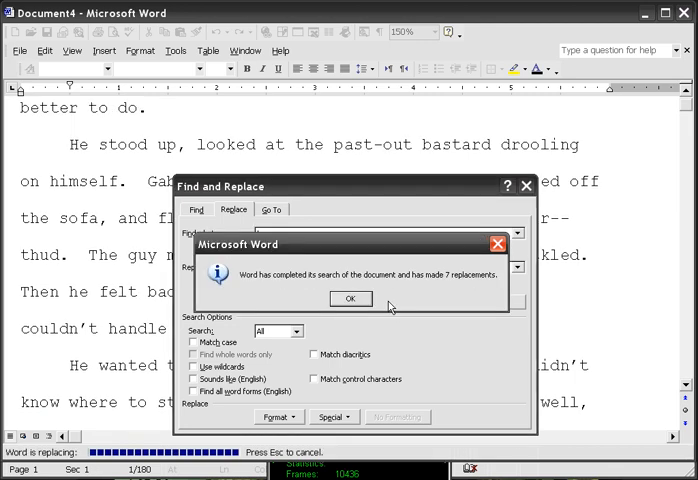
{"action": "left_click", "coordinate": [350, 298]}
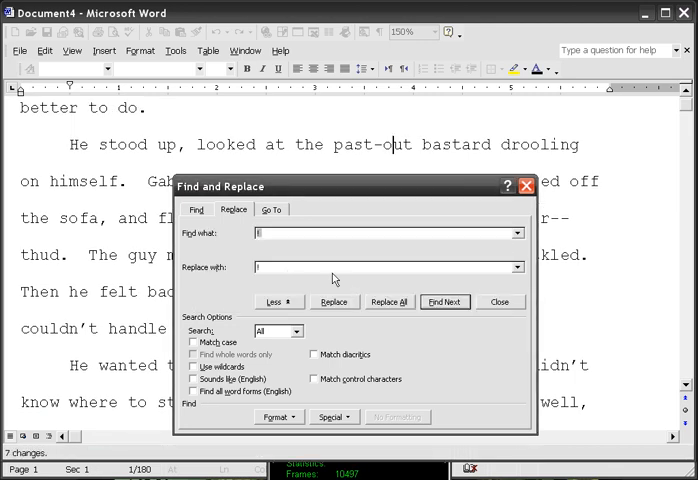
{"action": "mouse_move", "coordinate": [288, 268]}
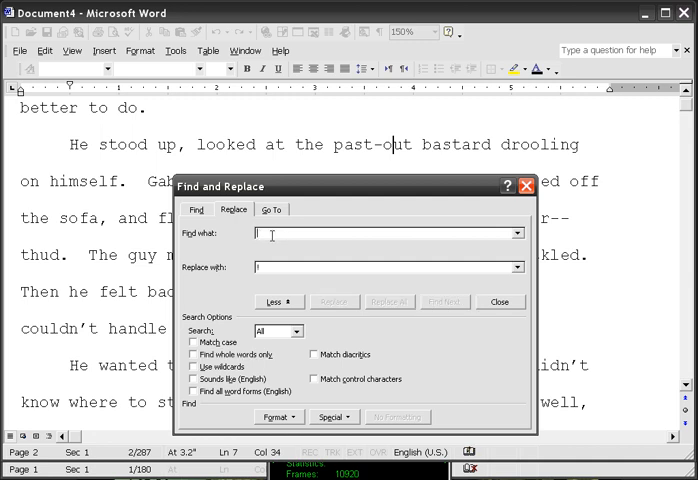
- Replace every quotation mark with a straight one, 264 replacements, and finish with search and replace
{"action": "type", "text": "?"}
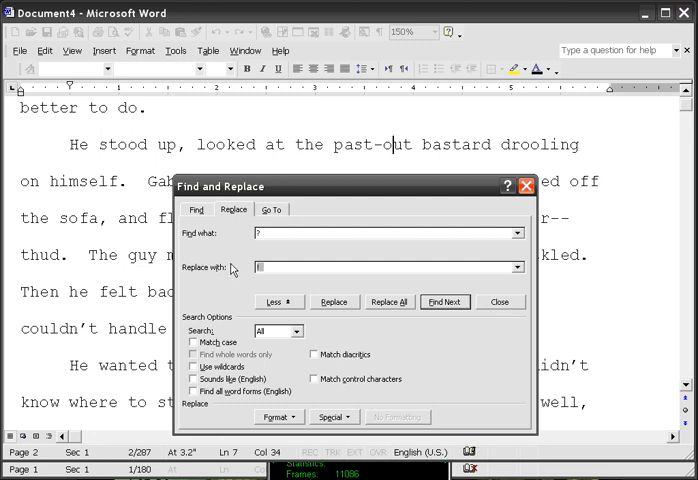
{"action": "type", "text": "?"}
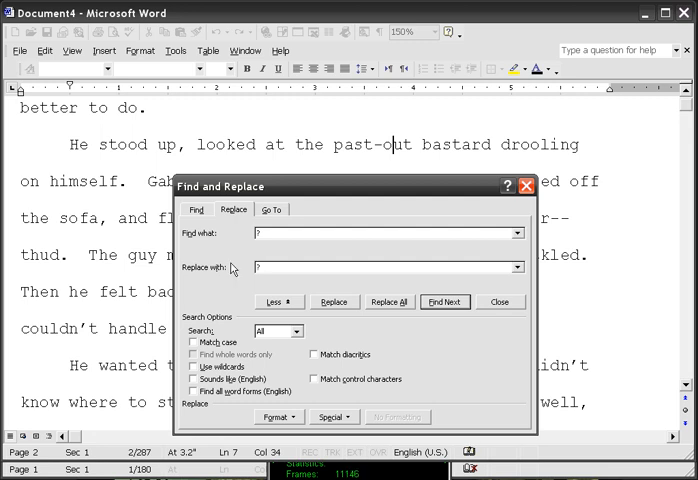
{"action": "left_click", "coordinate": [388, 300]}
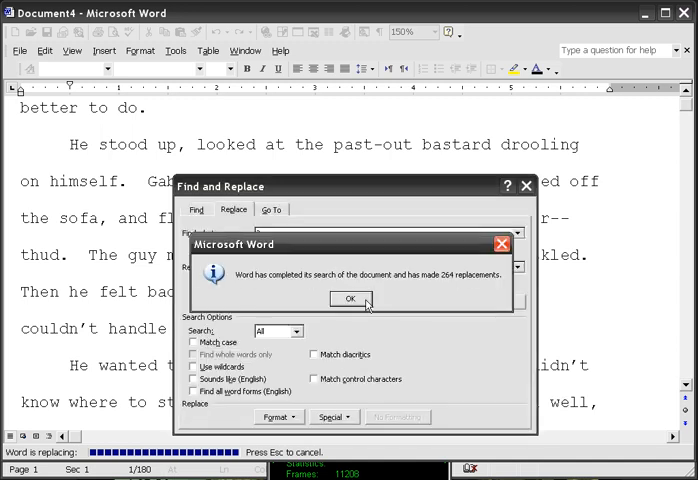
{"action": "left_click", "coordinate": [352, 298]}
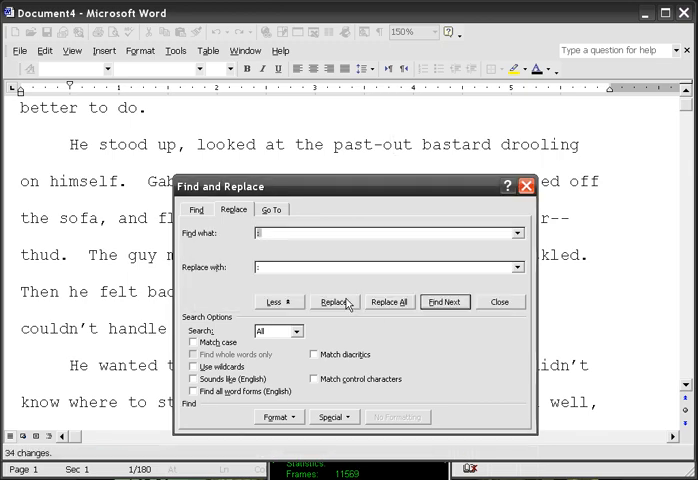
{"action": "left_click", "coordinate": [500, 300]}
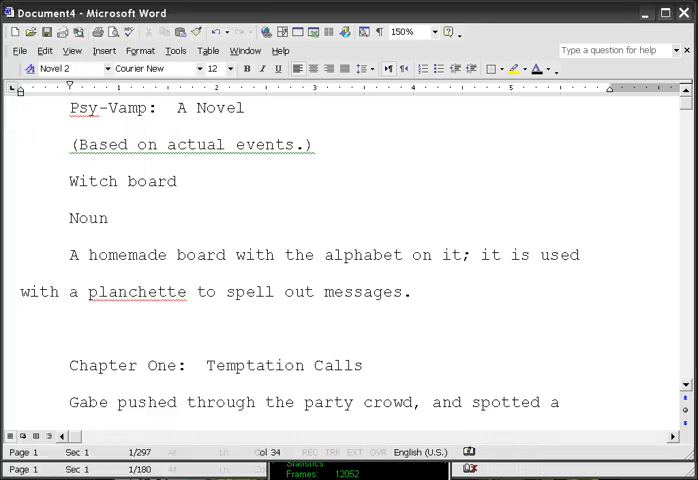
{"action": "scroll", "scroll_direction": "down", "scroll_amount": 3}
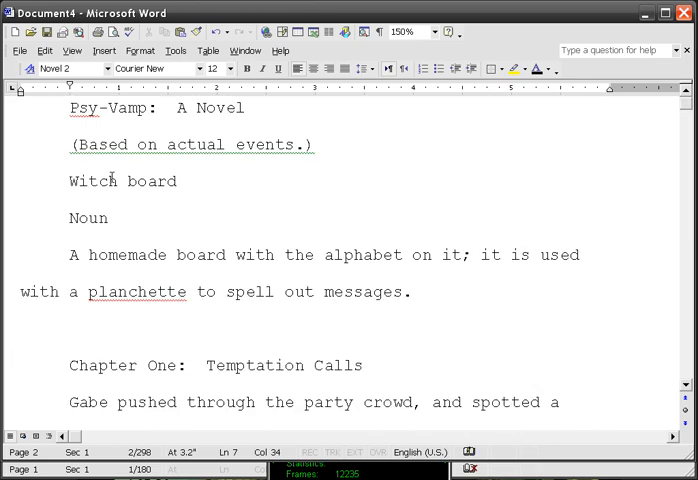
{"action": "mouse_move", "coordinate": [16, 56]}
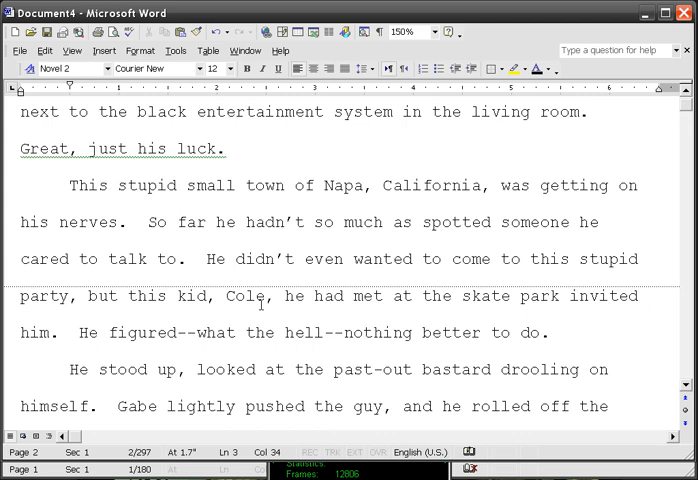
{"action": "mouse_move", "coordinate": [246, 284]}
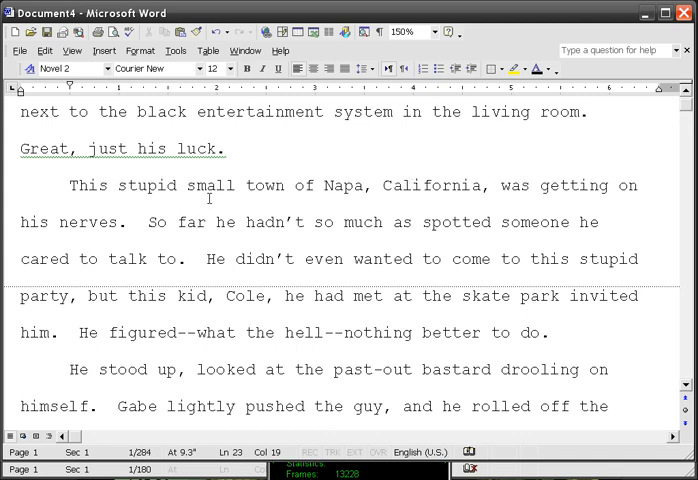
{"action": "mouse_move", "coordinate": [164, 272]}
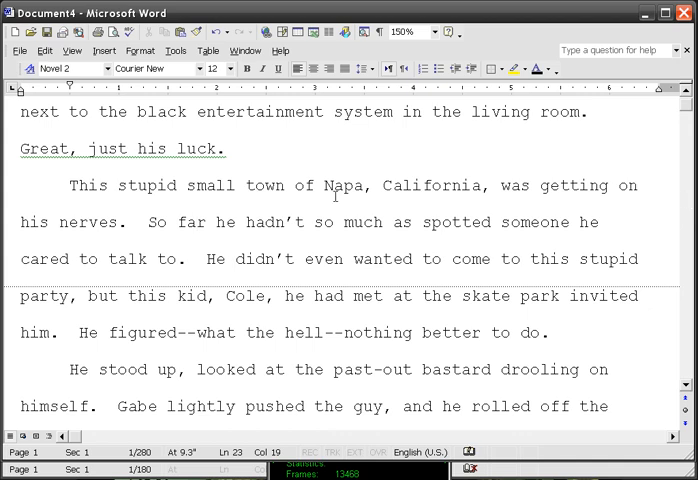
- Open the ALL chapters manuscript from the File menu's recent files and view its final pages
{"action": "left_click", "coordinate": [16, 48]}
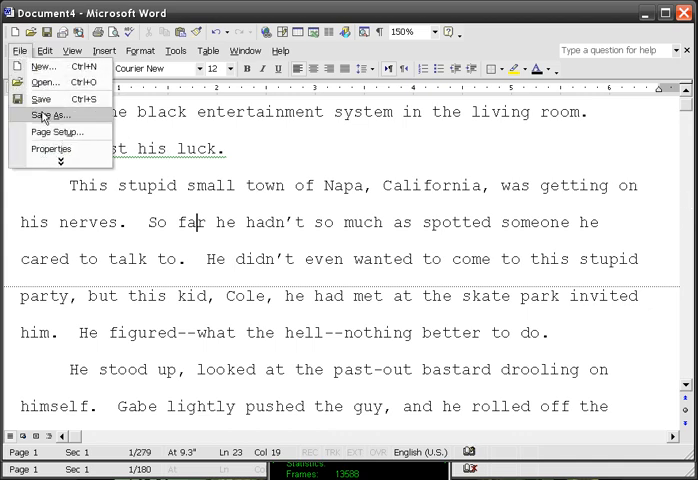
{"action": "left_click", "coordinate": [48, 120]}
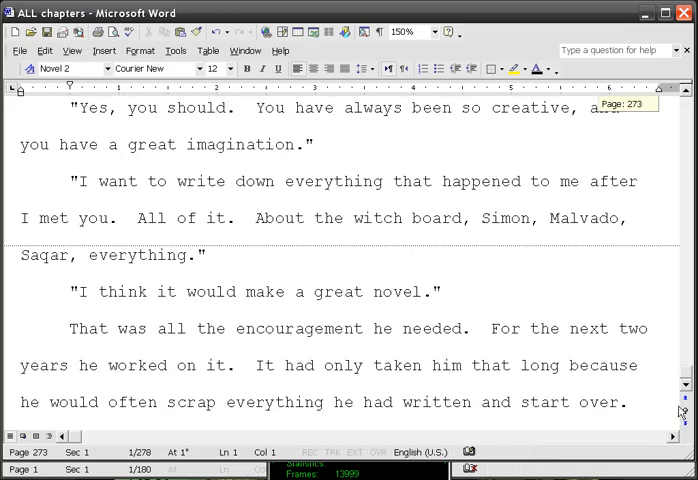
{"action": "scroll", "scroll_direction": "down", "scroll_amount": 3}
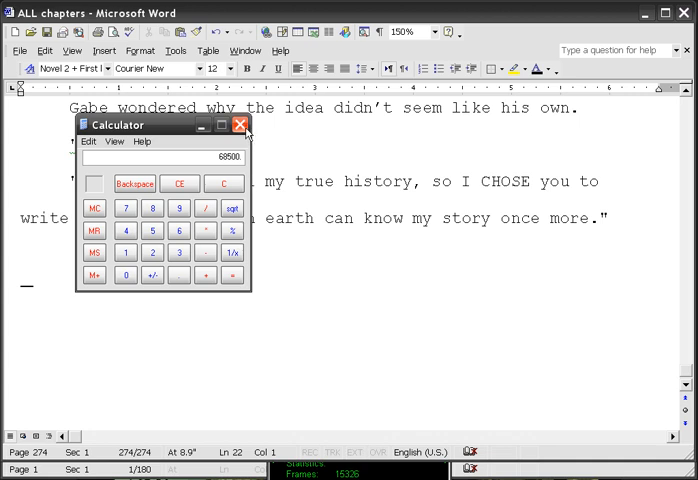
{"action": "mouse_move", "coordinate": [242, 124]}
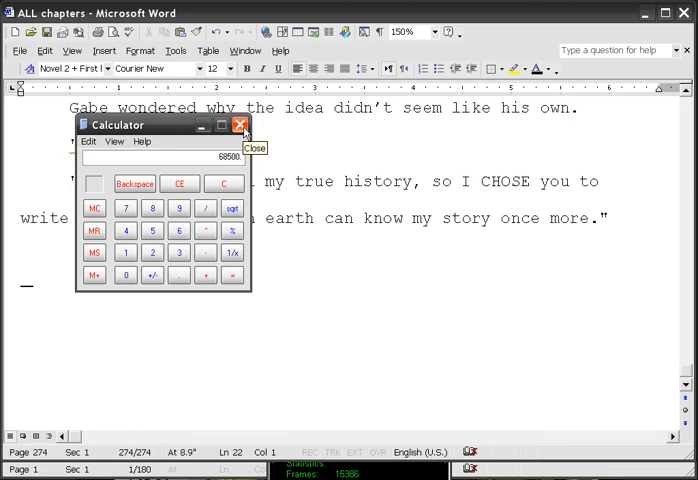
- Close the Calculator window to return to the manuscript's first page in Word
{"action": "left_click", "coordinate": [238, 124]}
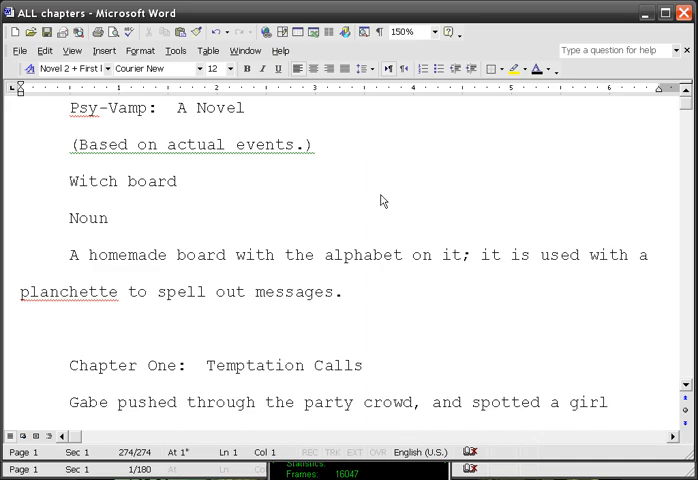
- Scroll through the title page and Chapter One opening to review the centred headings
{"action": "scroll", "scroll_direction": "down", "scroll_amount": 3}
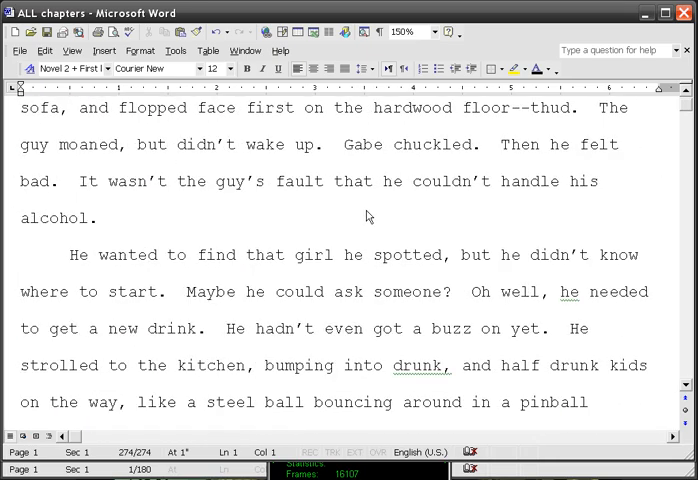
{"action": "scroll", "scroll_direction": "down", "scroll_amount": 3}
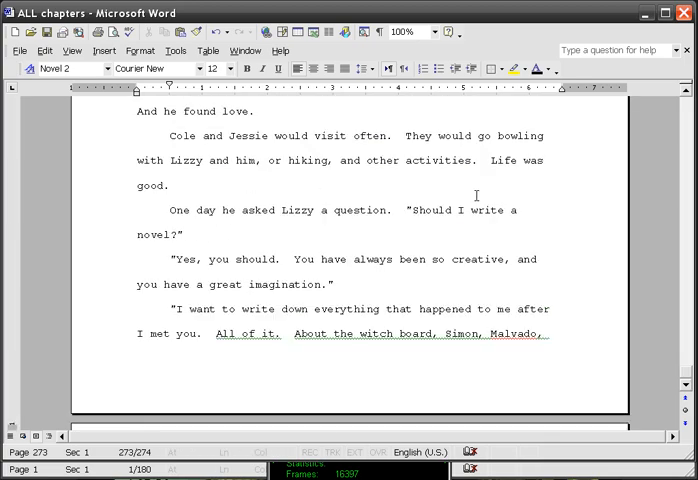
{"action": "scroll", "scroll_direction": "down", "scroll_amount": 3}
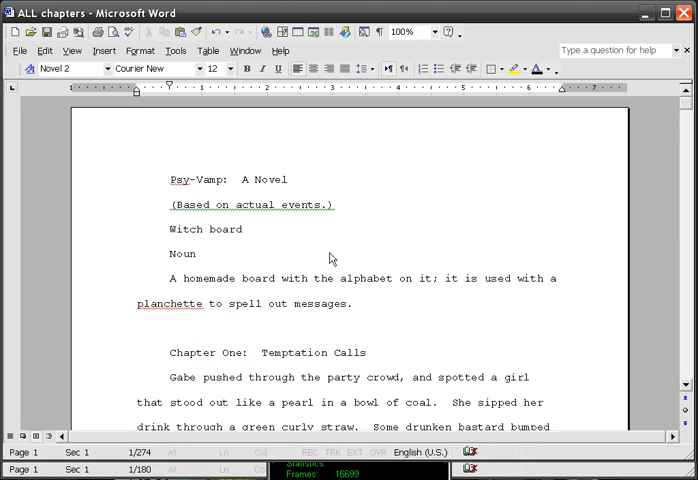
{"action": "scroll", "scroll_direction": "down", "scroll_amount": 3}
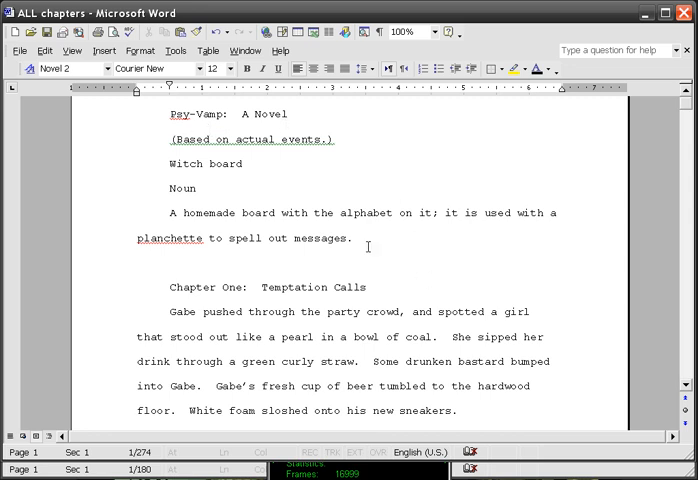
{"action": "mouse_move", "coordinate": [384, 258]}
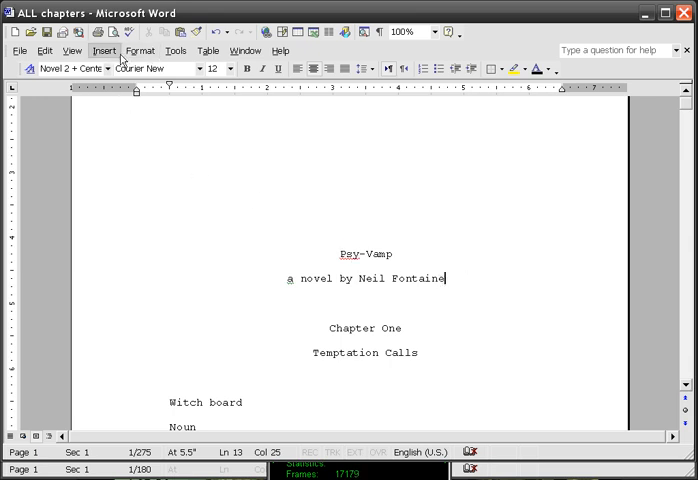
- Insert a page break after the byline so Chapter One starts on page 2
{"action": "left_click", "coordinate": [104, 50]}
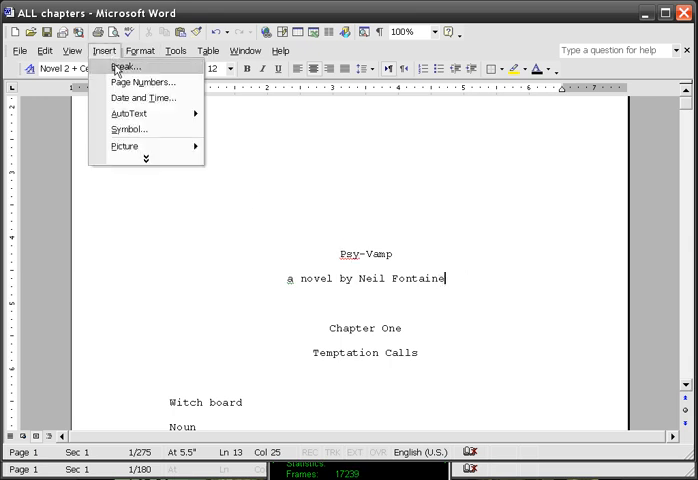
{"action": "left_click", "coordinate": [124, 64]}
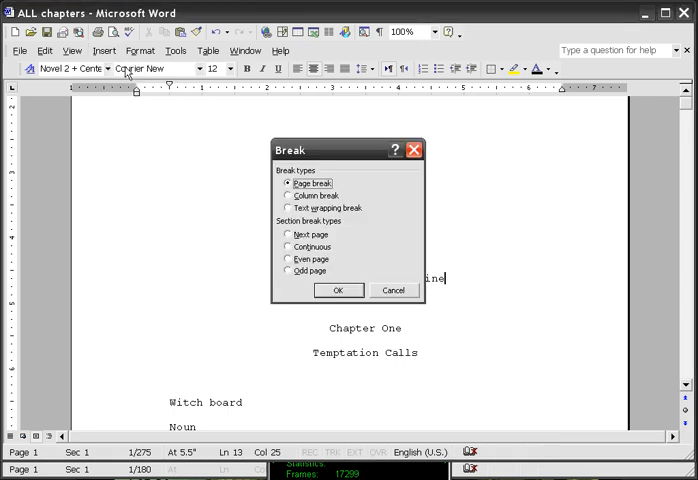
{"action": "left_click", "coordinate": [338, 290]}
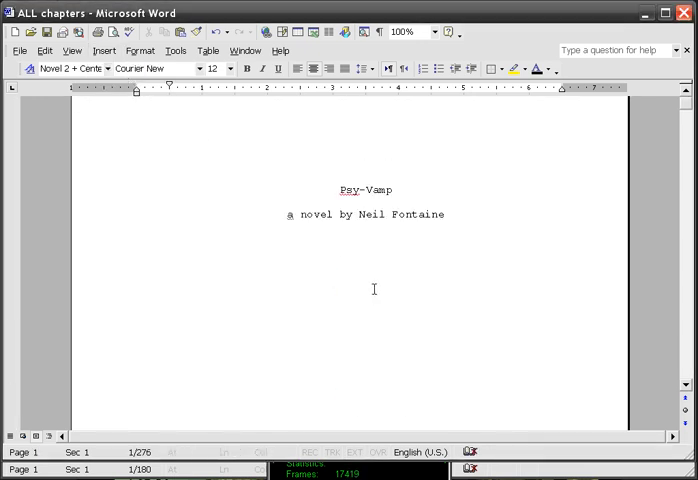
{"action": "scroll", "scroll_direction": "down", "scroll_amount": 3}
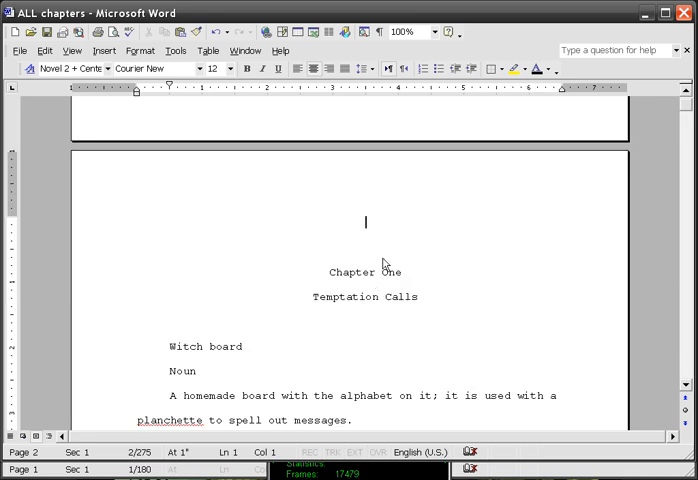